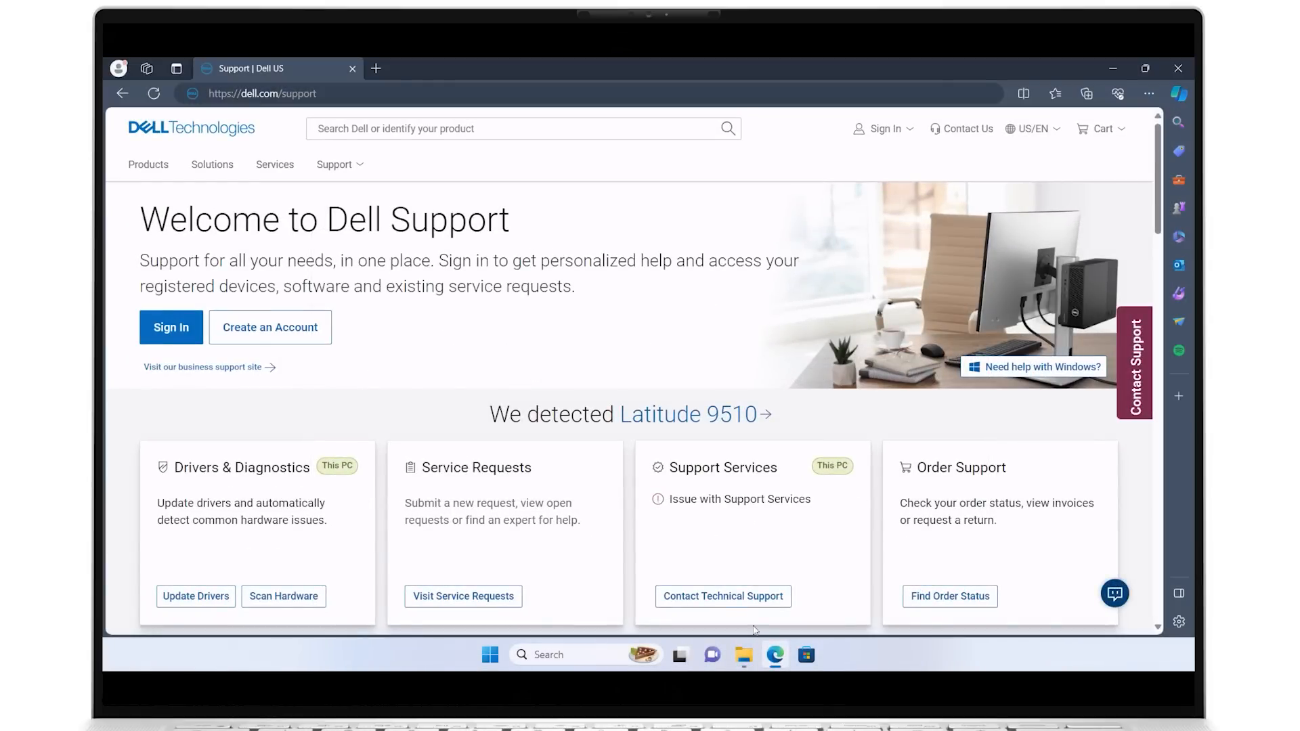
- Select the suggested Latitude 9510 (This PC) under 'Identify your product or search support'
{"action": "scroll", "scroll_direction": "down", "scroll_amount": 3}
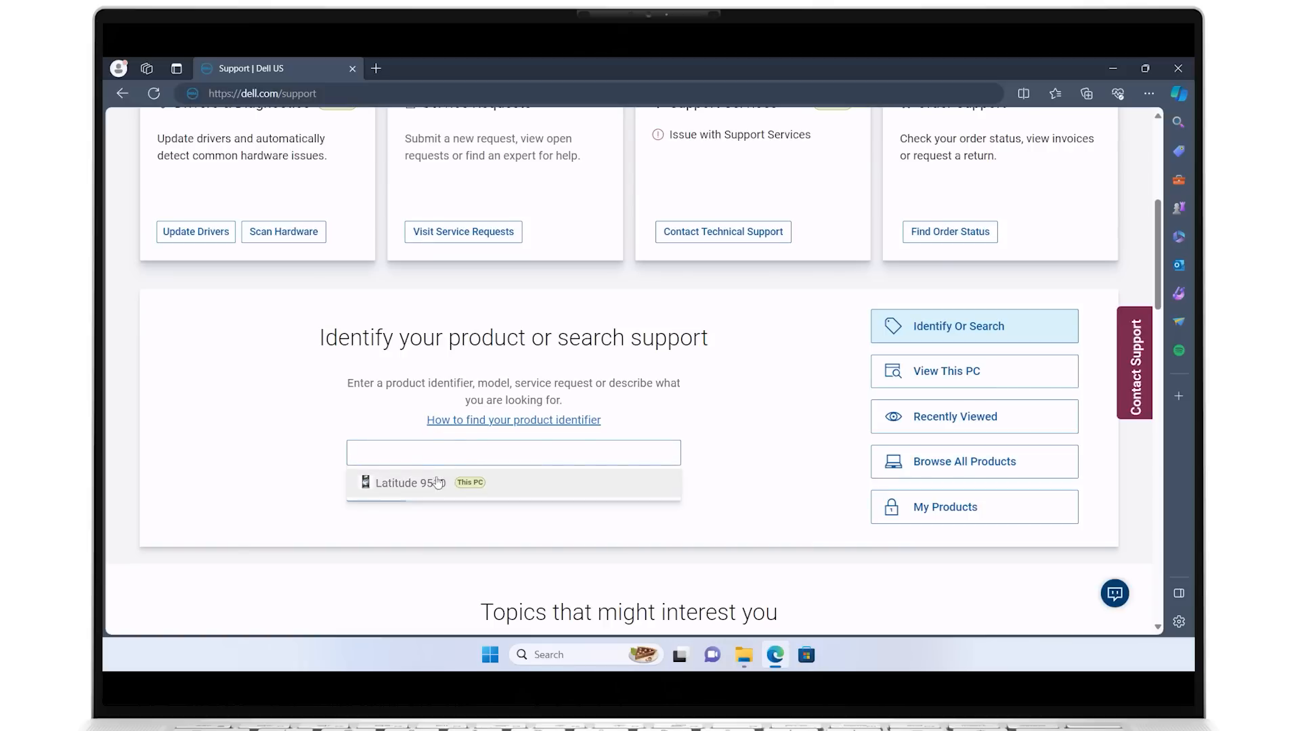
{"action": "left_click", "coordinate": [407, 482]}
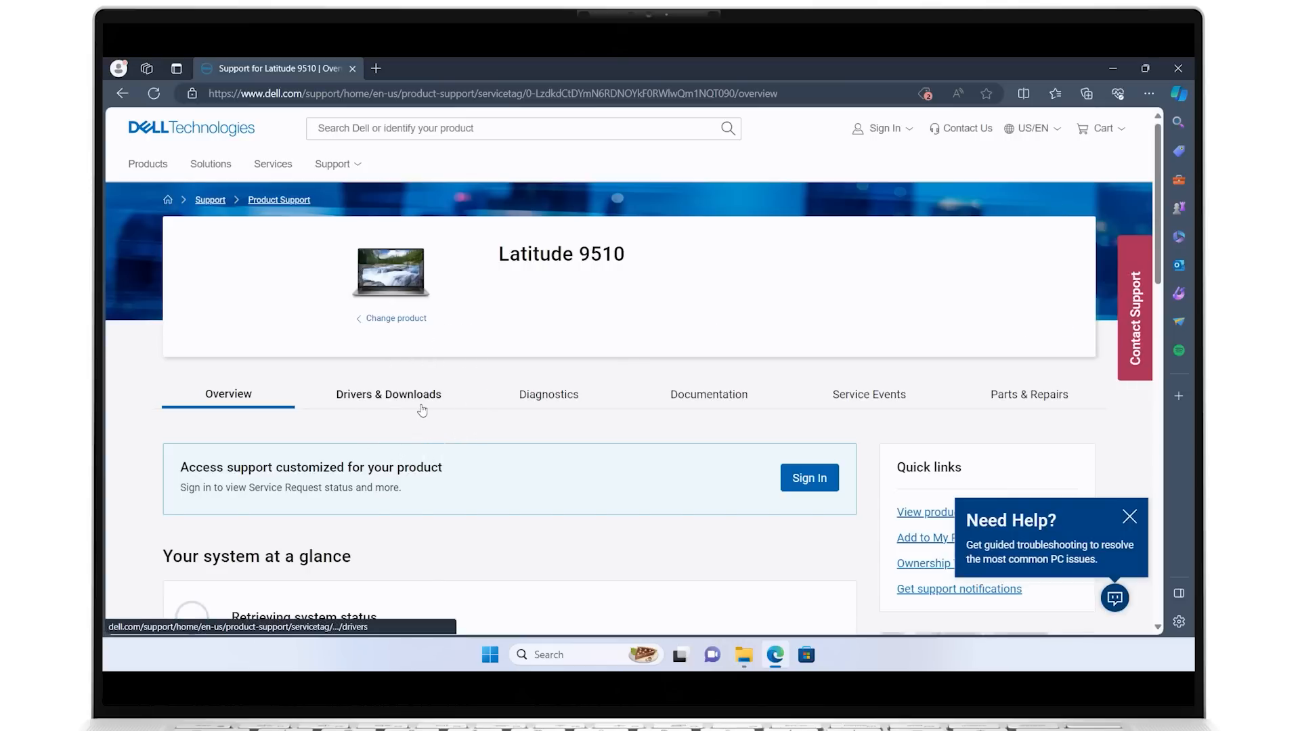
- Expand the full Latitude 9510 Drivers & Downloads list filtered to Windows 11 (53 downloads)
{"action": "left_click", "coordinate": [388, 394]}
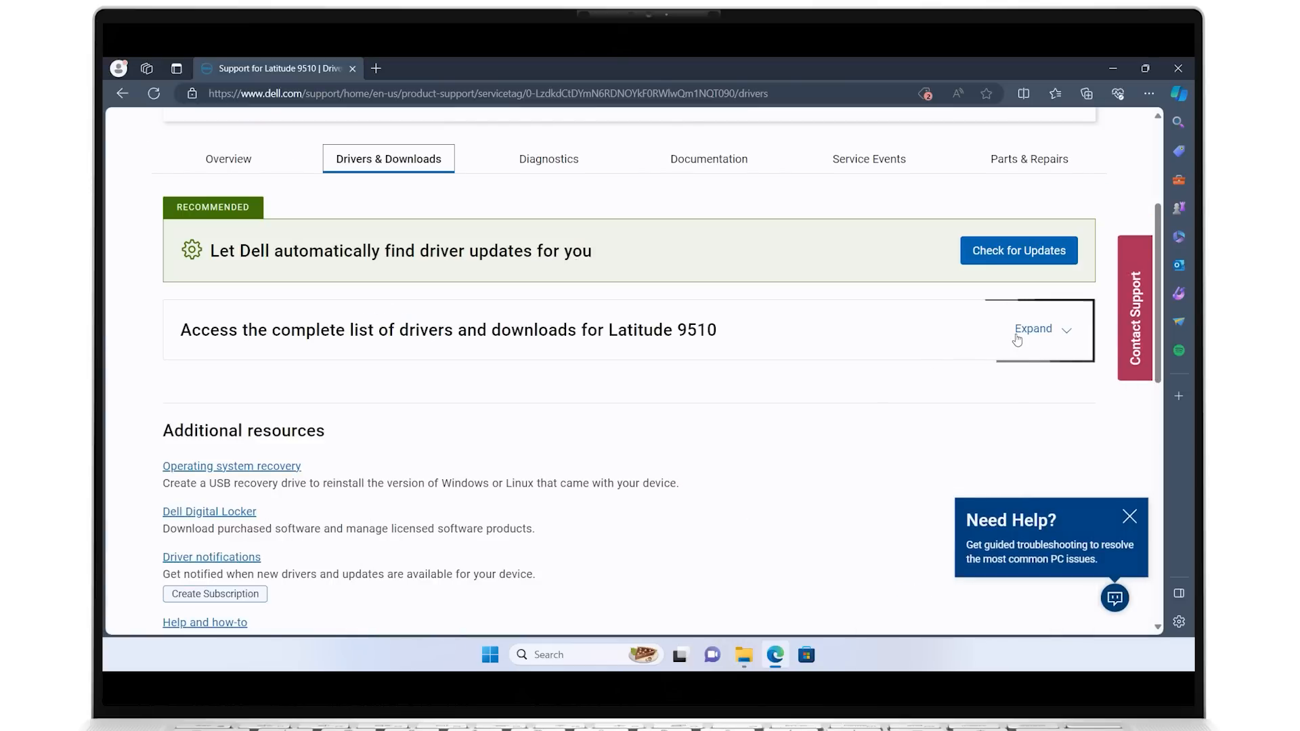
{"action": "left_click", "coordinate": [1032, 330]}
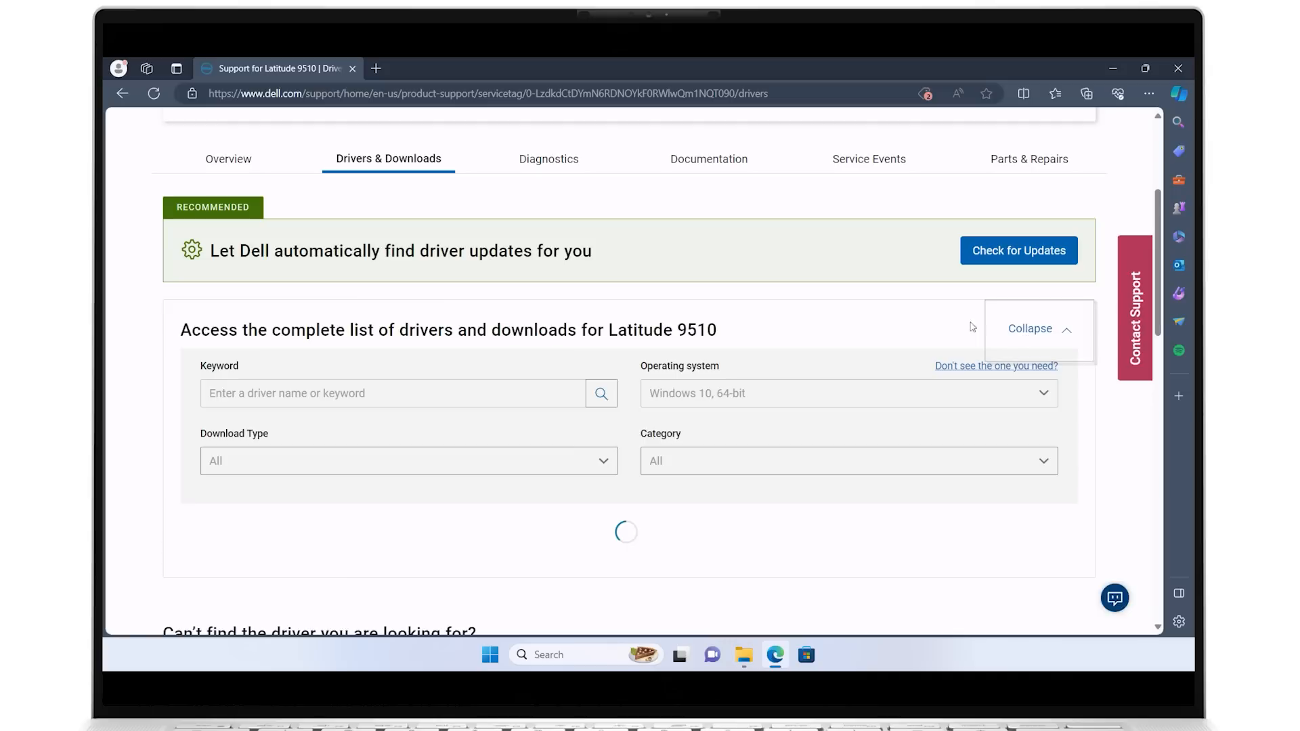
{"action": "left_click", "coordinate": [847, 392]}
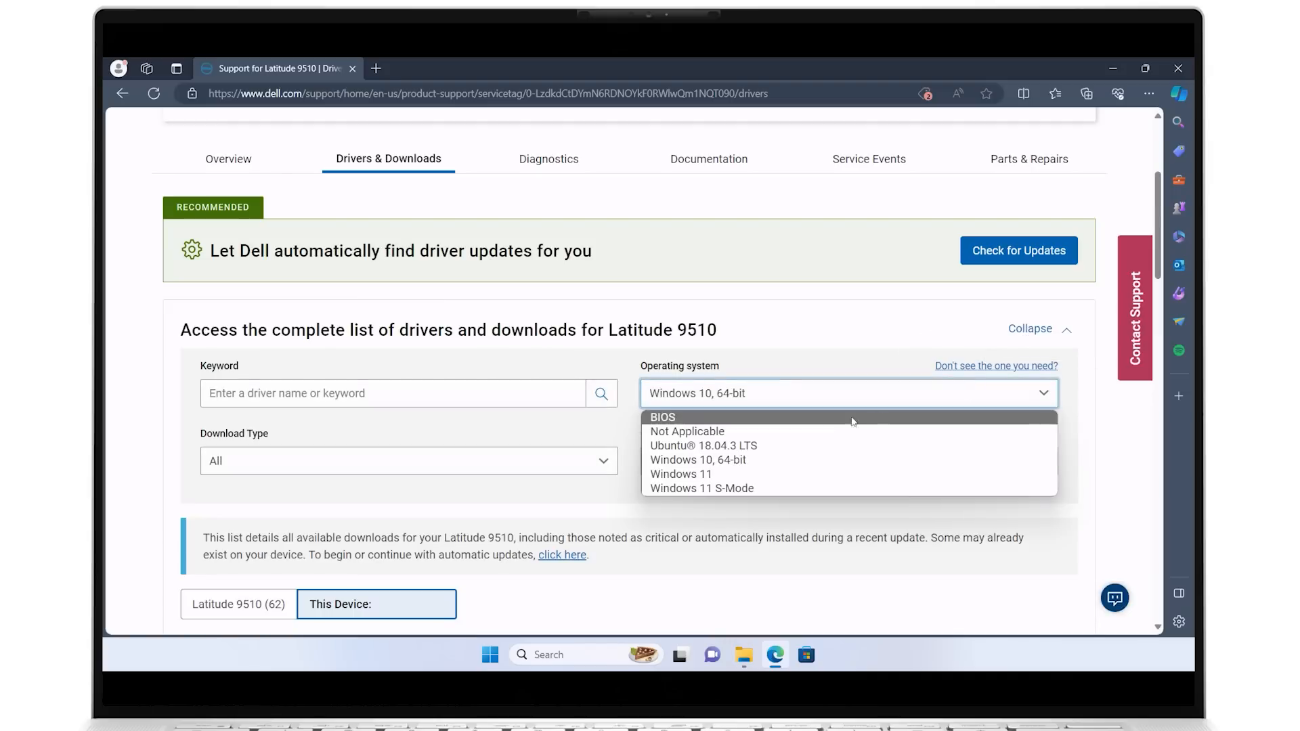
{"action": "left_click", "coordinate": [680, 473]}
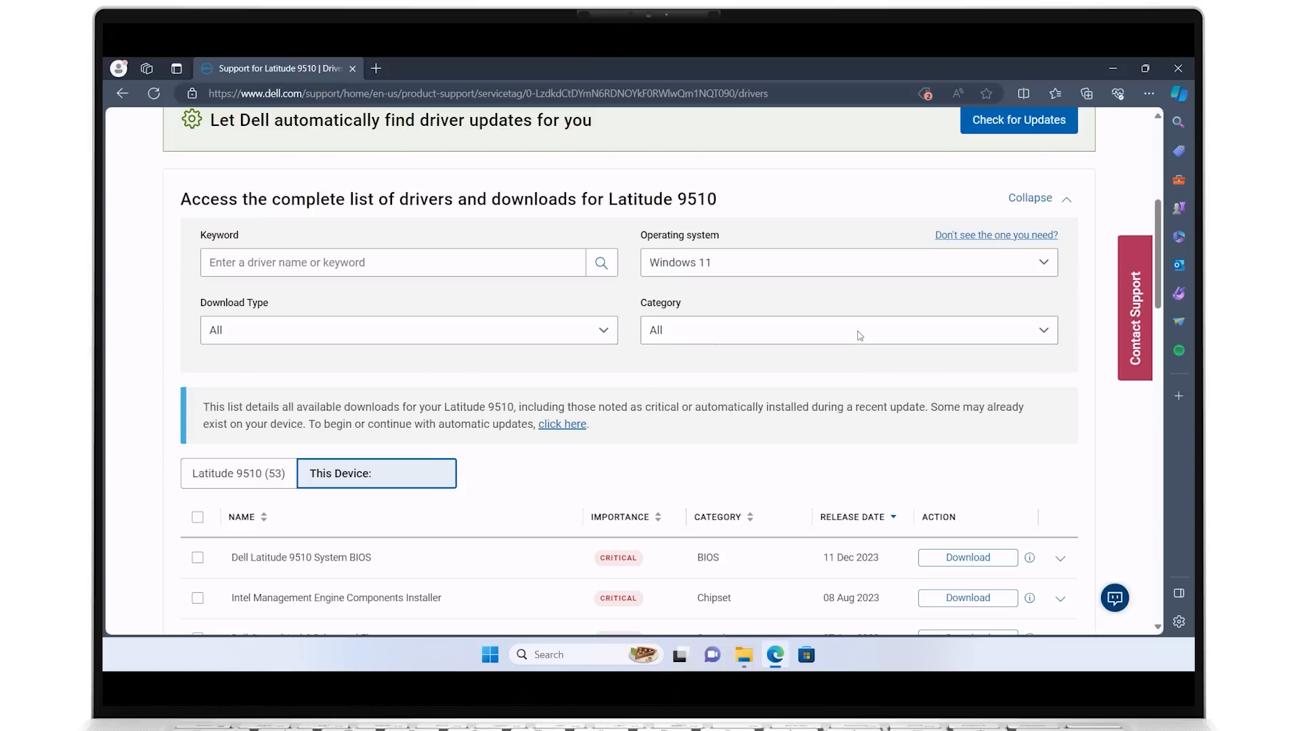
- Filter to Network, Ethernet & Wireless and download the Intel Bluetooth UWD Driver
{"action": "left_click", "coordinate": [847, 330]}
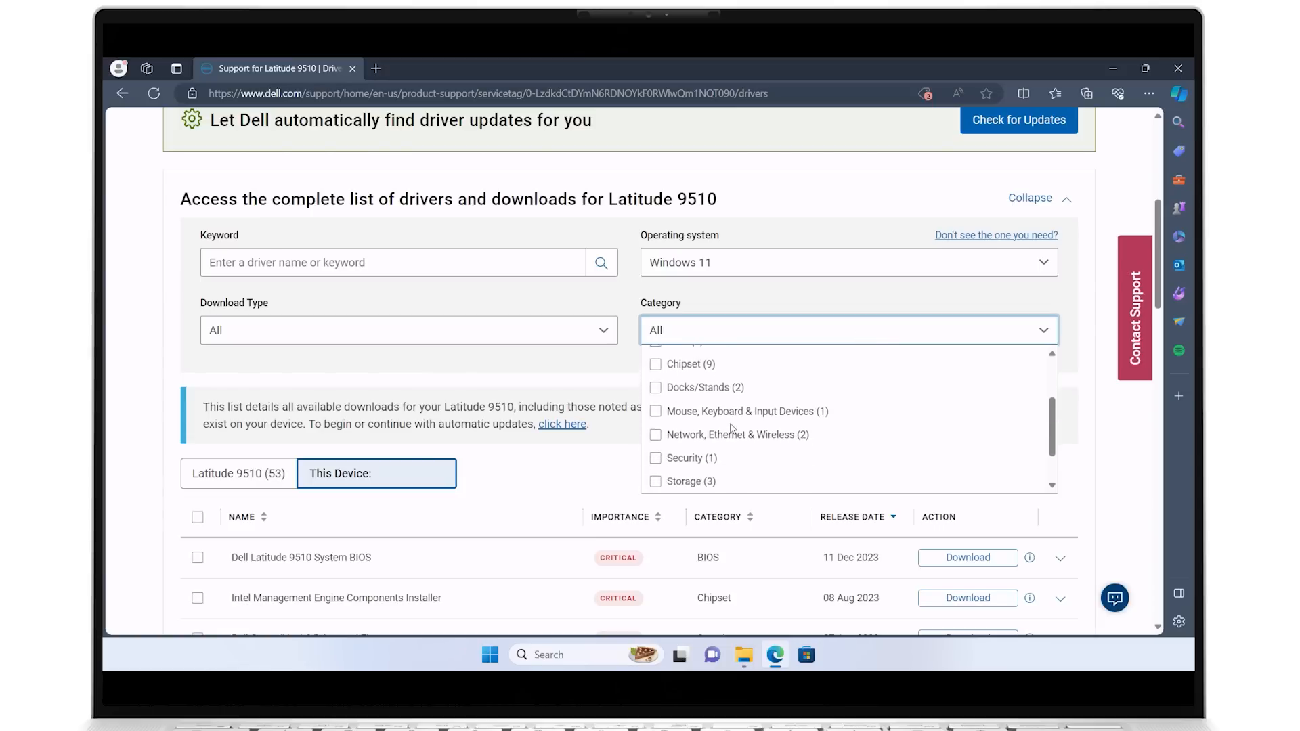
{"action": "left_click", "coordinate": [654, 433]}
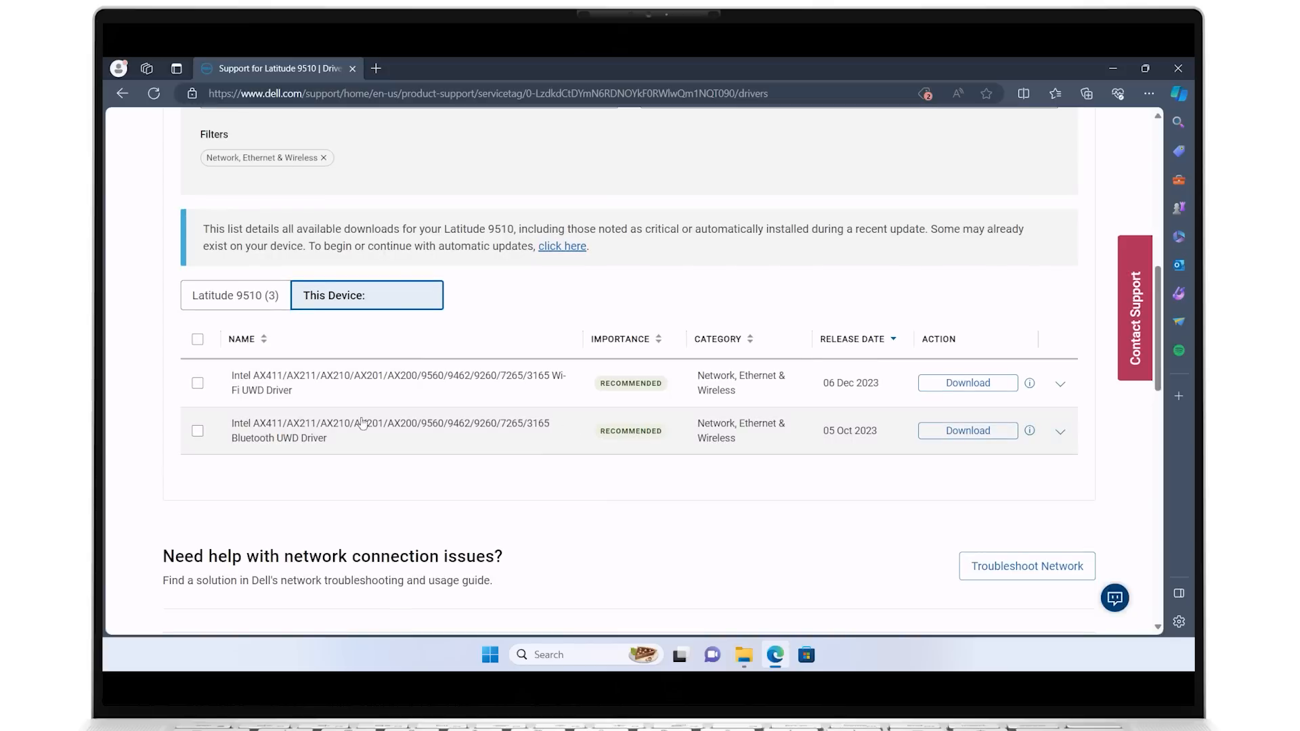
{"action": "left_click", "coordinate": [197, 431]}
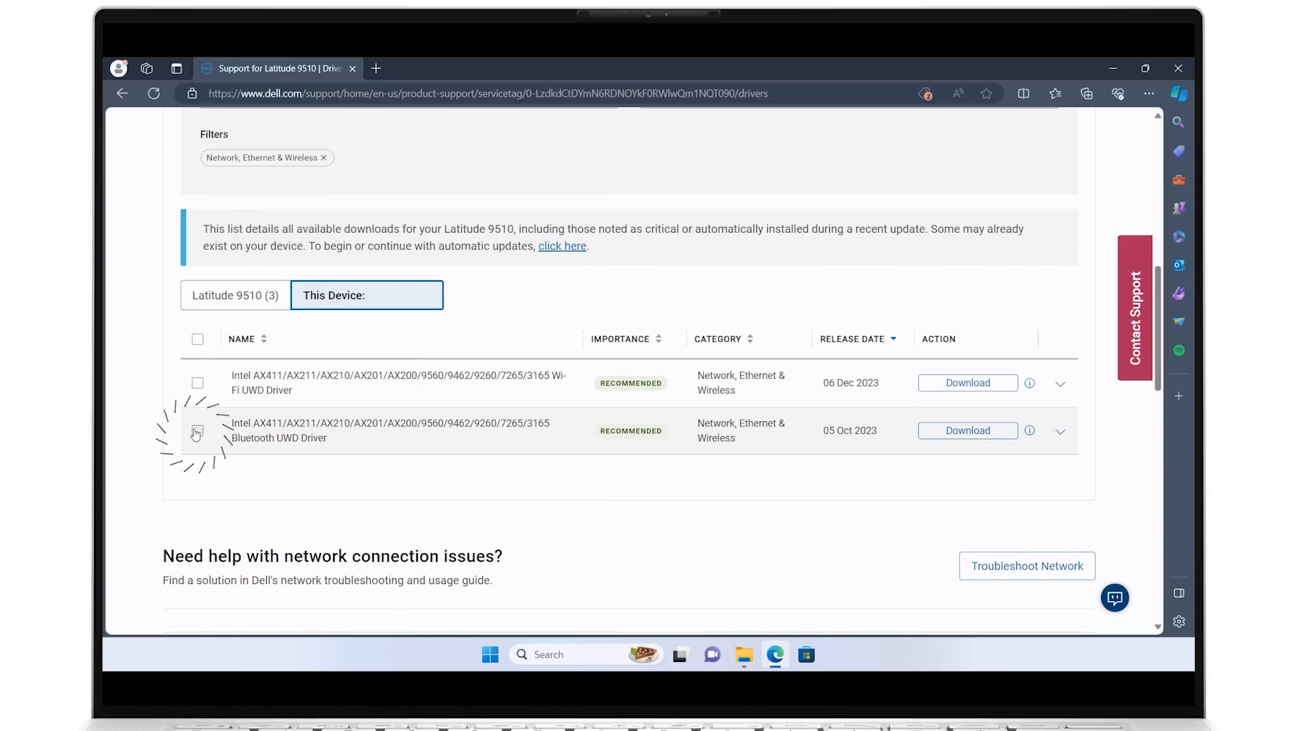
{"action": "left_click", "coordinate": [197, 433]}
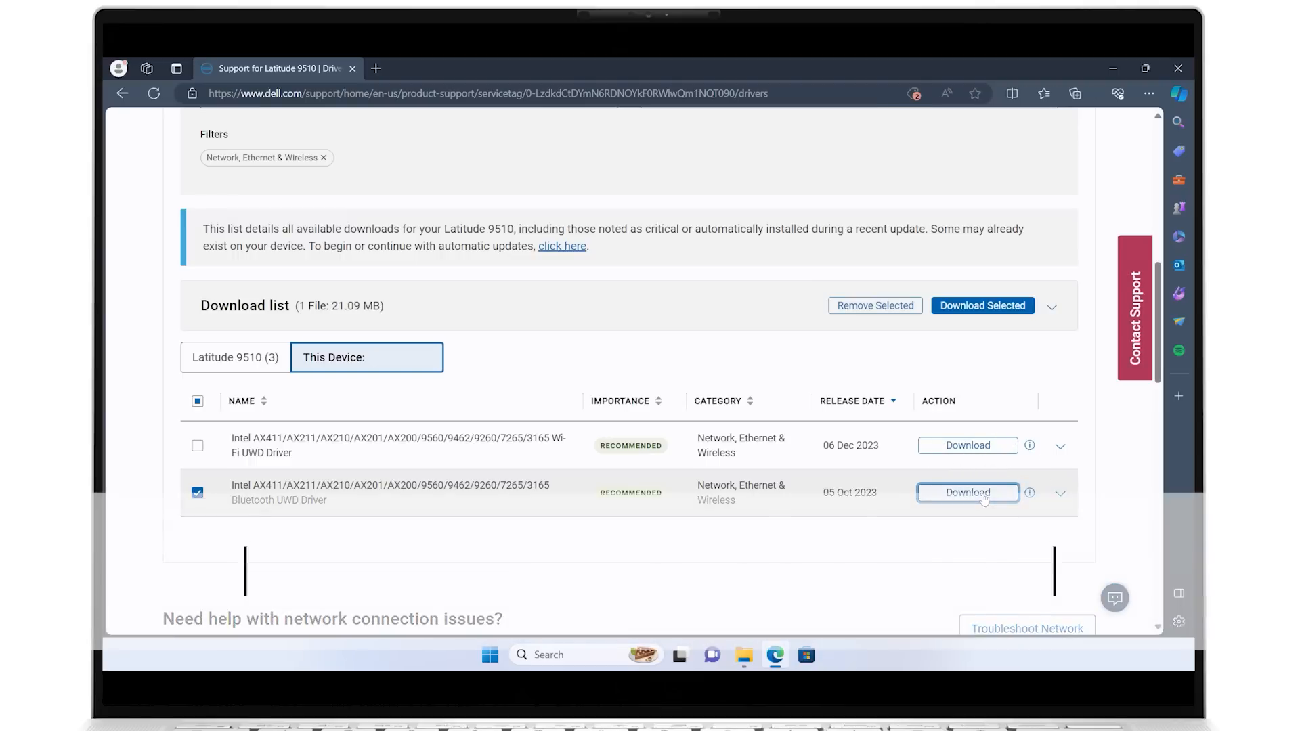
{"action": "left_click", "coordinate": [967, 493]}
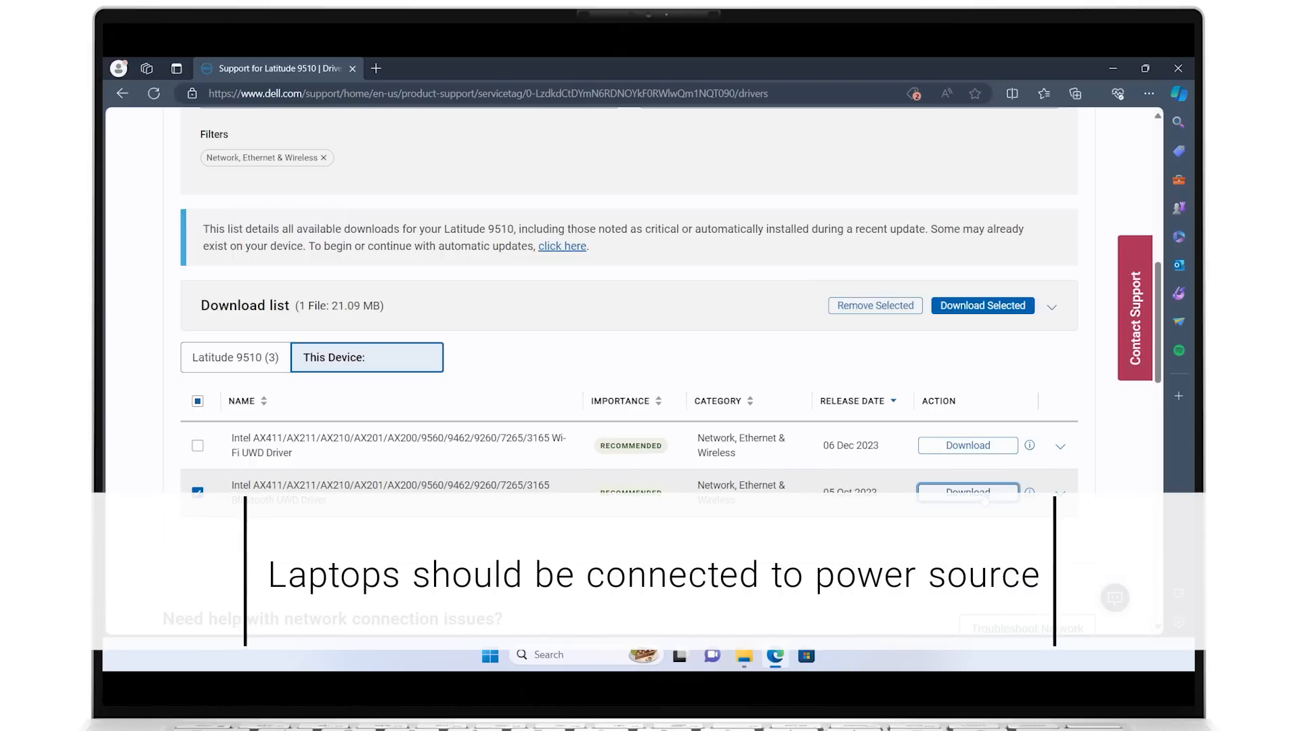
{"action": "left_click", "coordinate": [967, 492]}
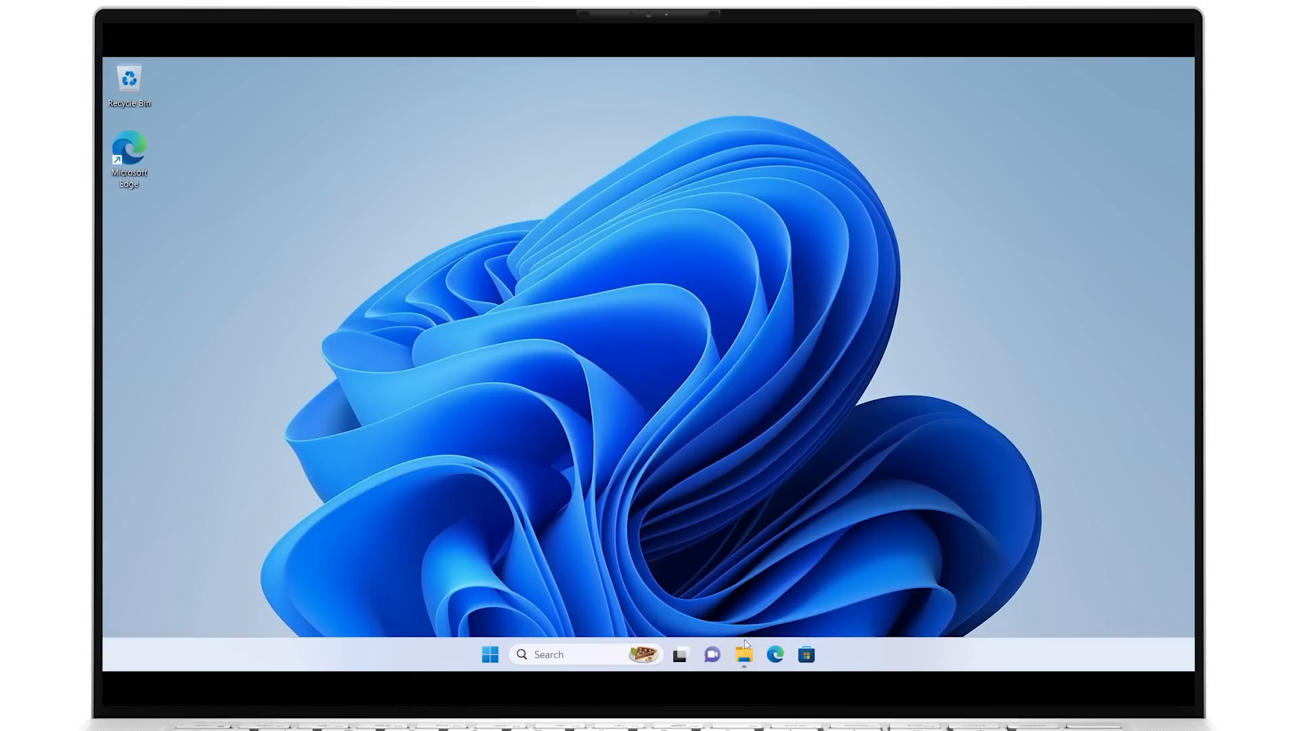
- Run the downloaded Intel Bluetooth package, install it, and close after the success message
{"action": "left_click", "coordinate": [743, 655]}
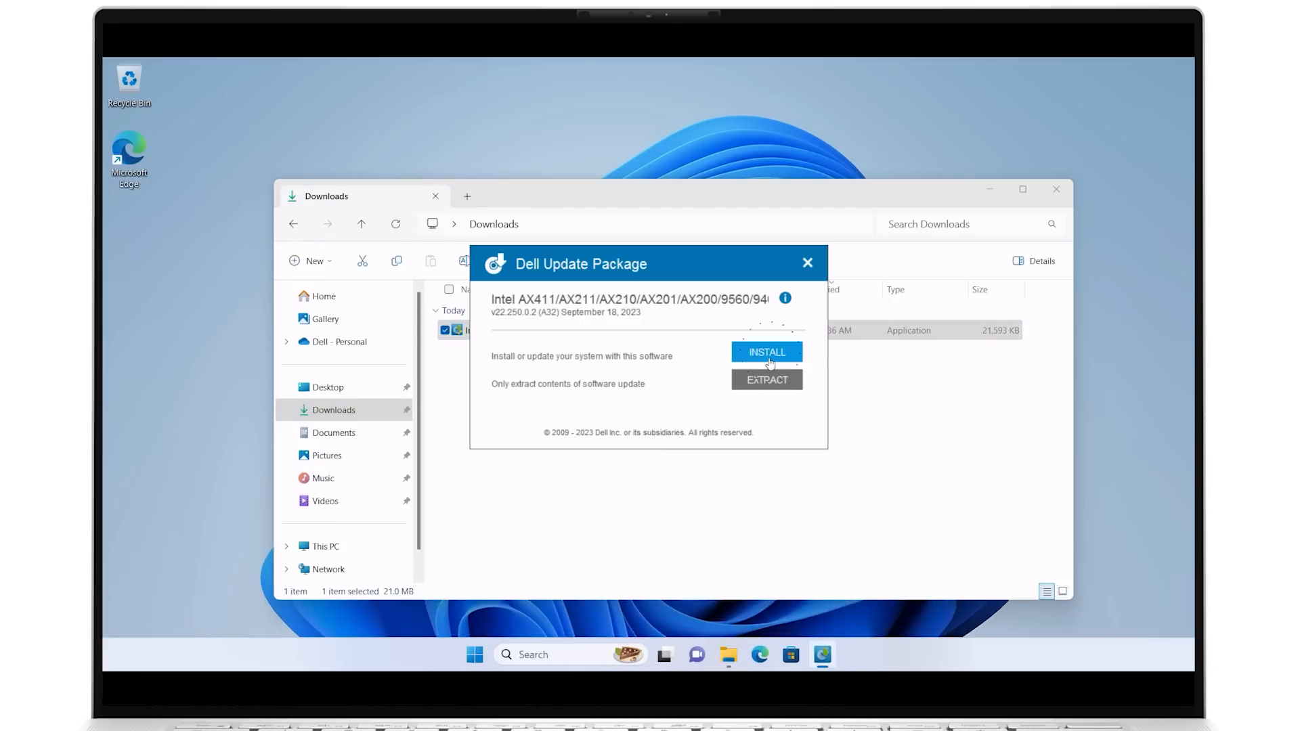
{"action": "left_click", "coordinate": [806, 262]}
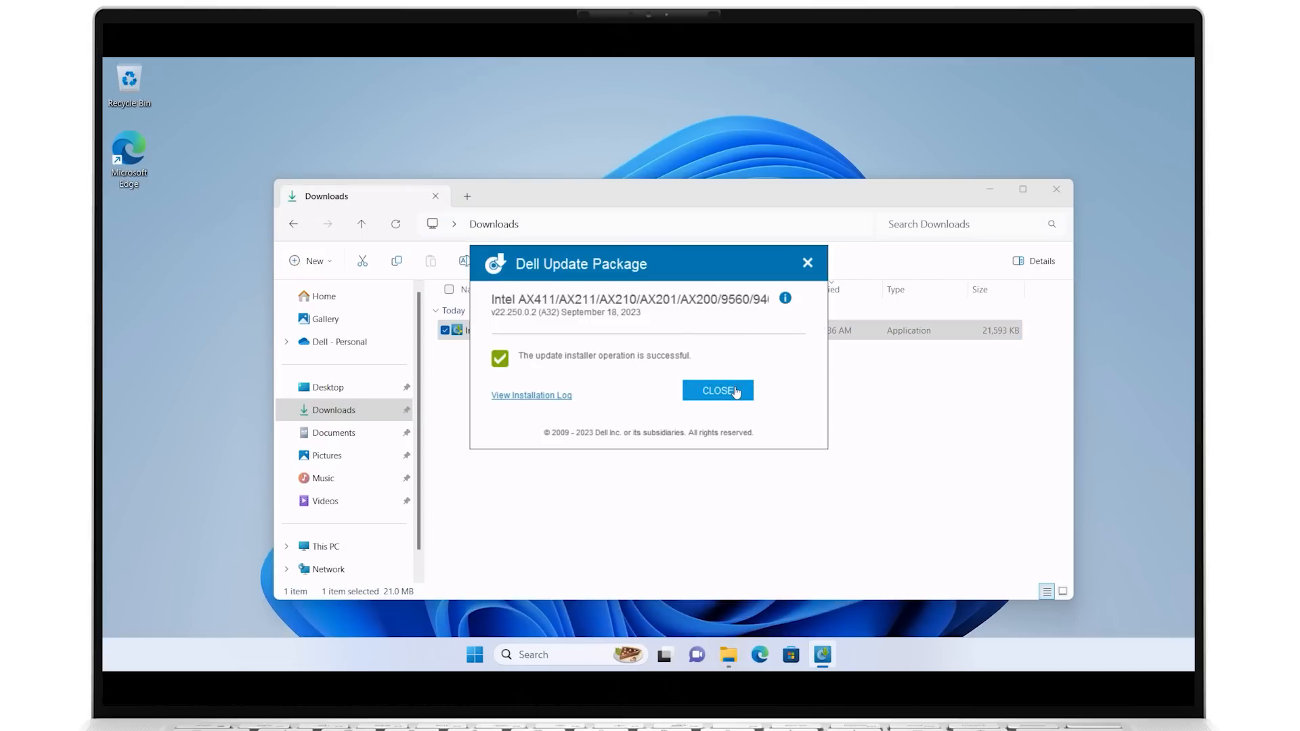
{"action": "left_click", "coordinate": [716, 391]}
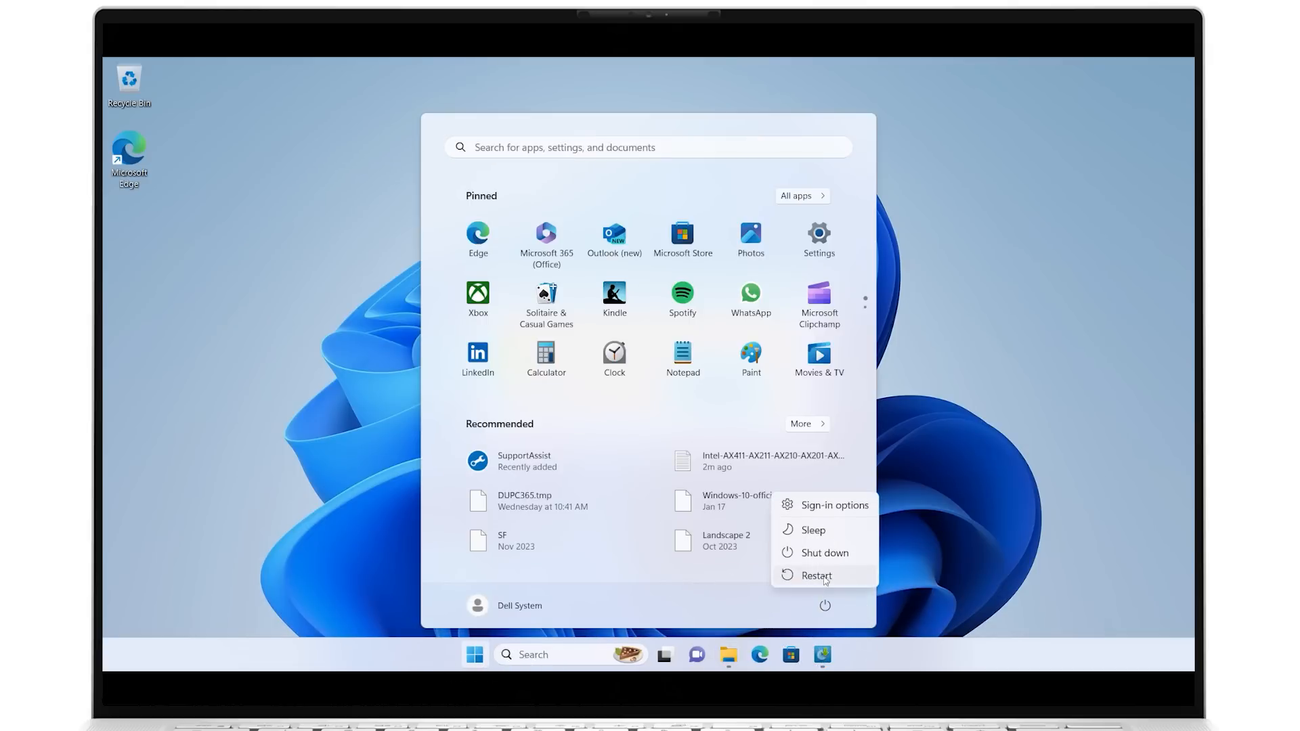
- Choose Restart from the Windows 11 Start menu power options
{"action": "left_click", "coordinate": [815, 576]}
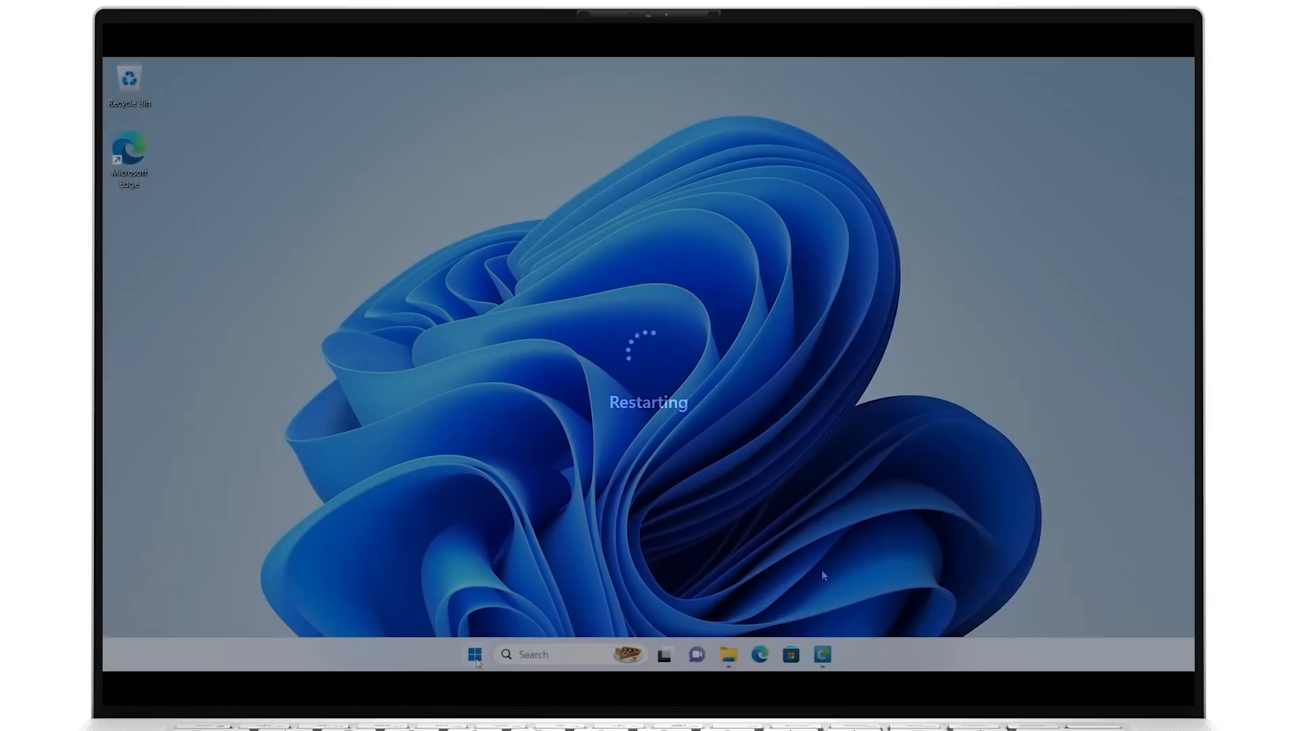